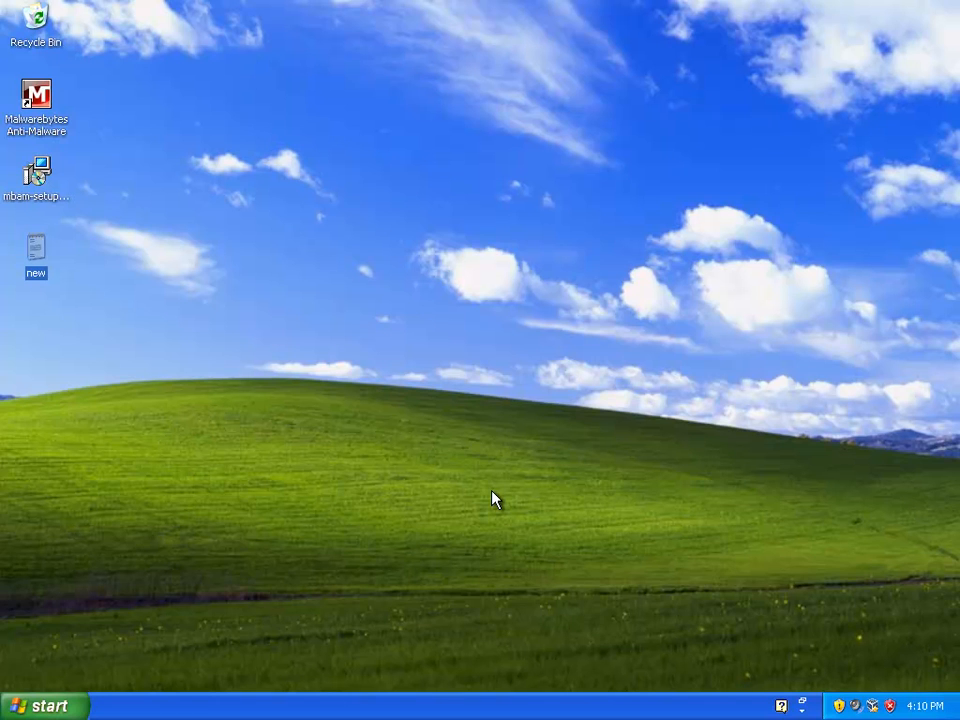
mouse_move(138, 643)
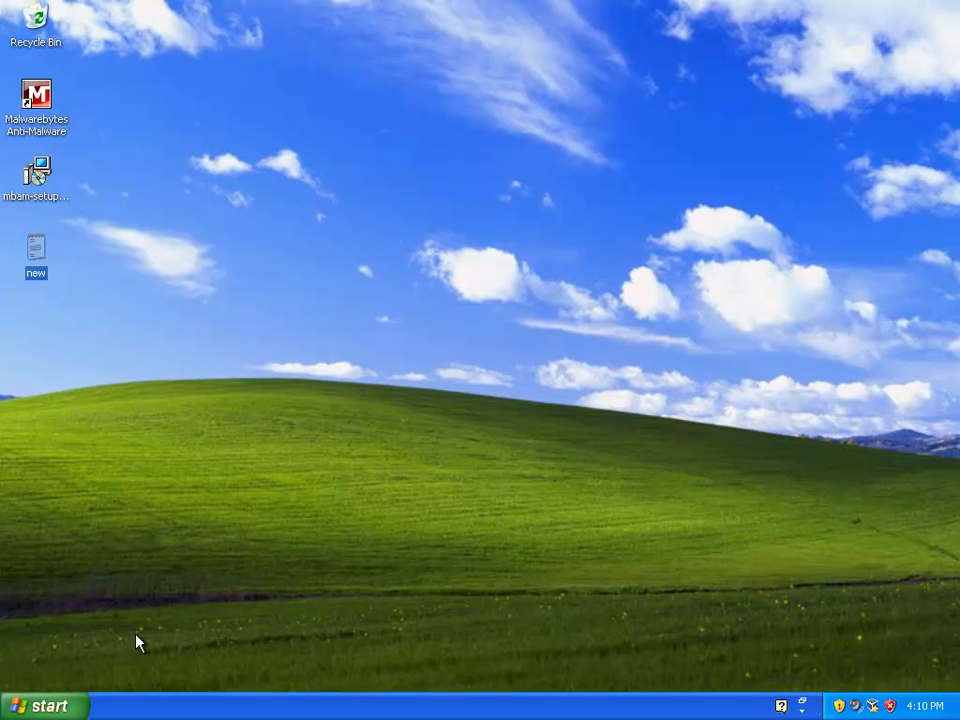
mouse_move(78, 663)
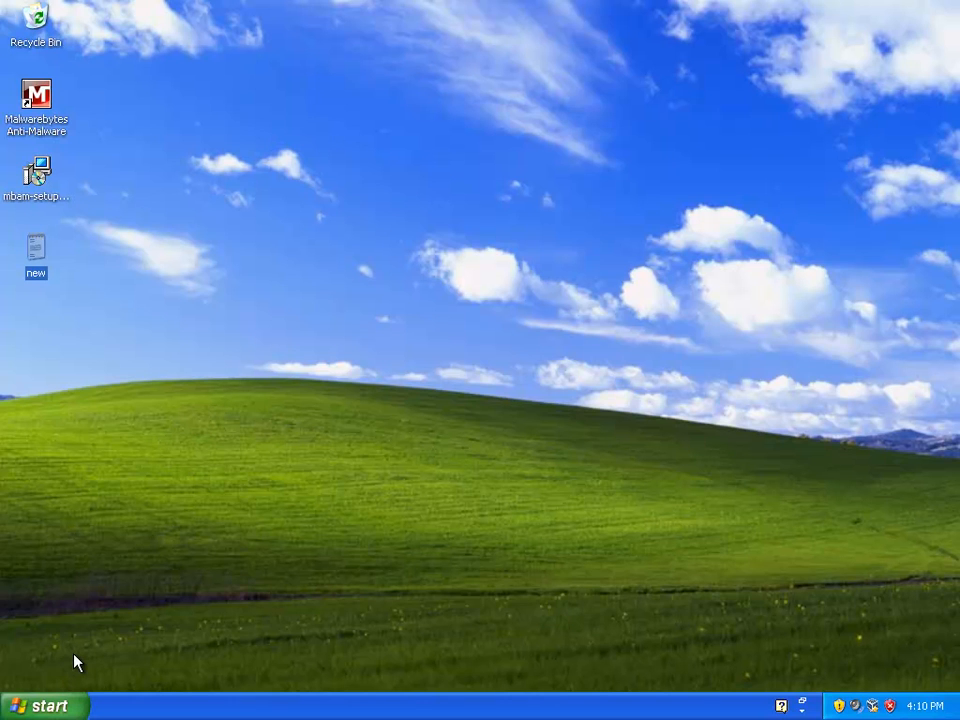
mouse_move(30, 698)
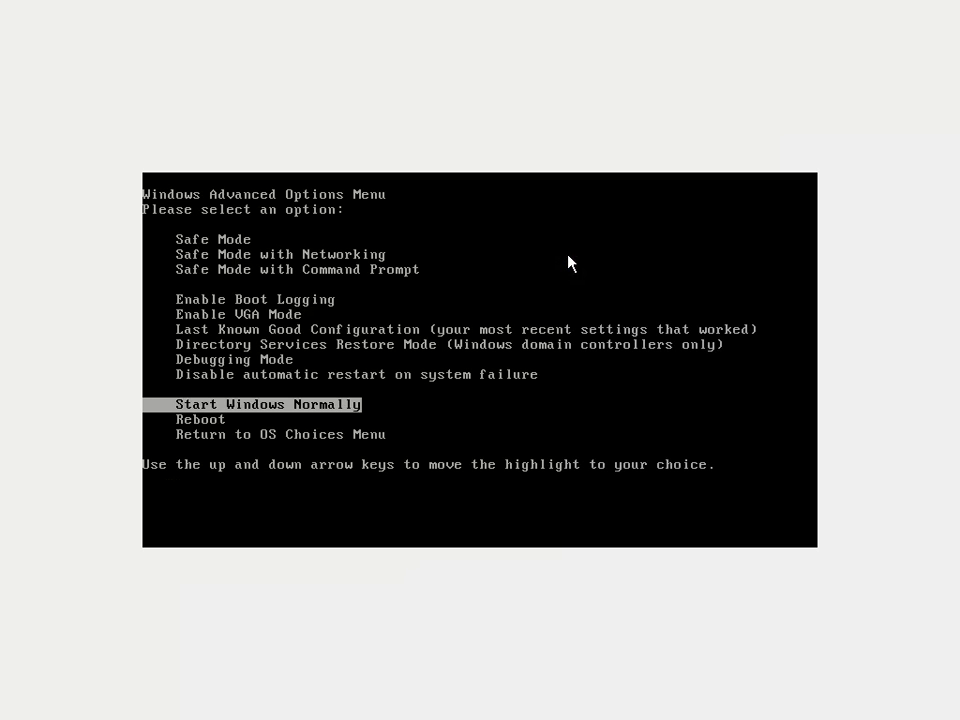
mouse_move(82, 294)
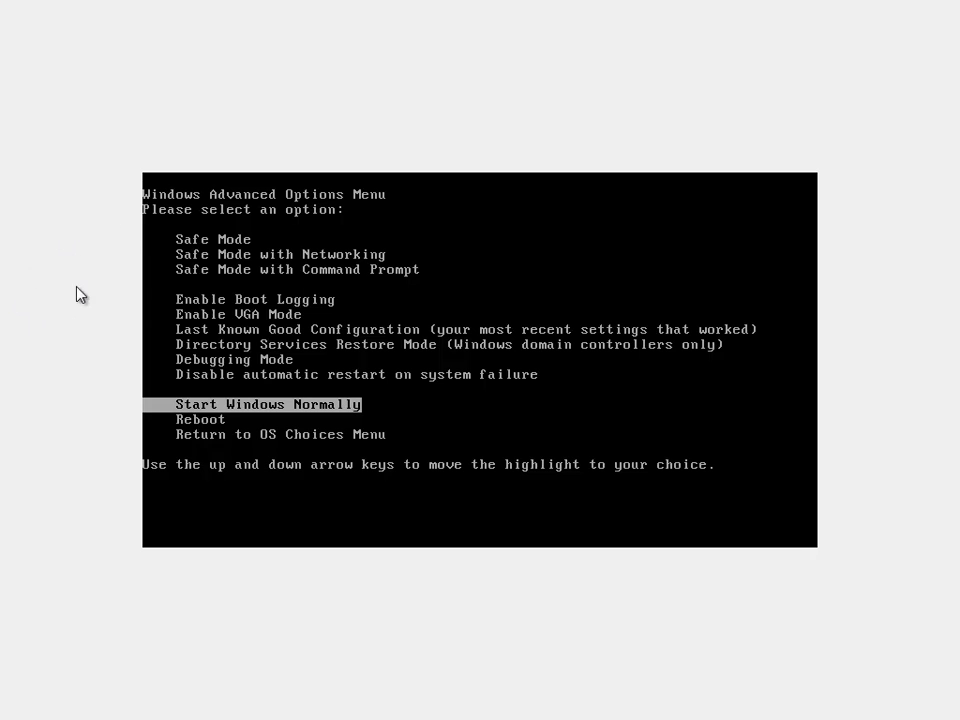
Browse the Advanced Options Menu entries, from Reboot to Enable Boot Logging
key("Down")
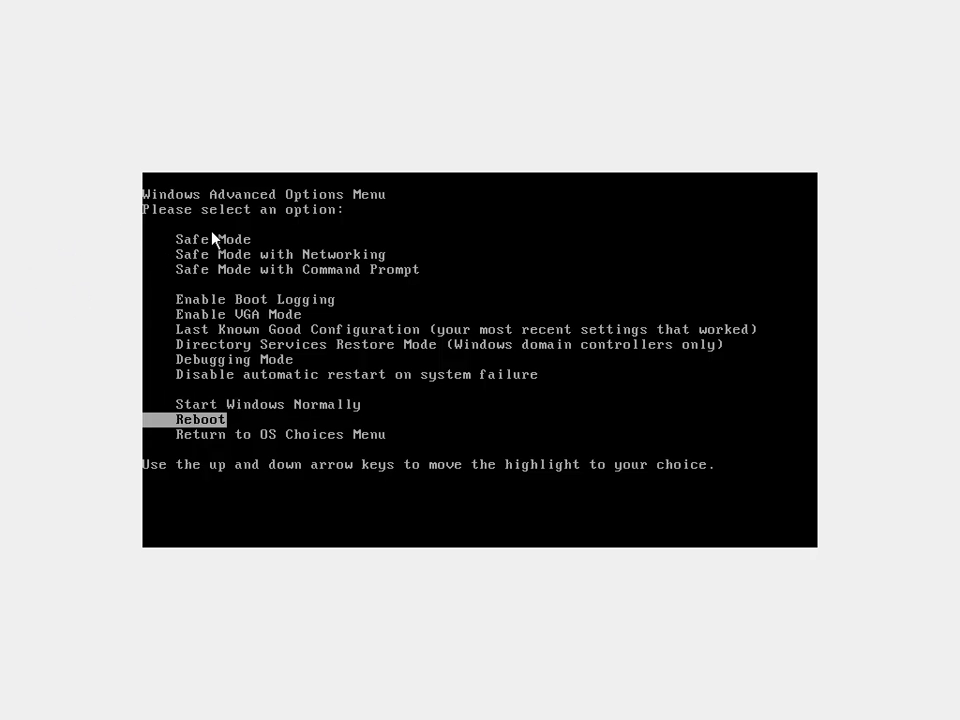
key("up")
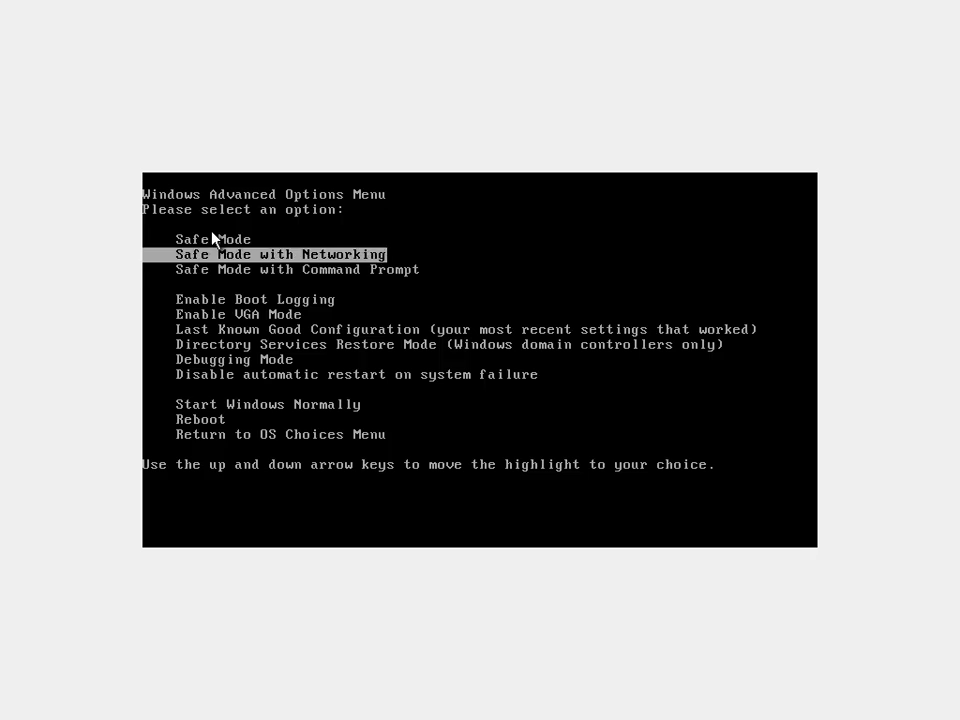
key("Down")
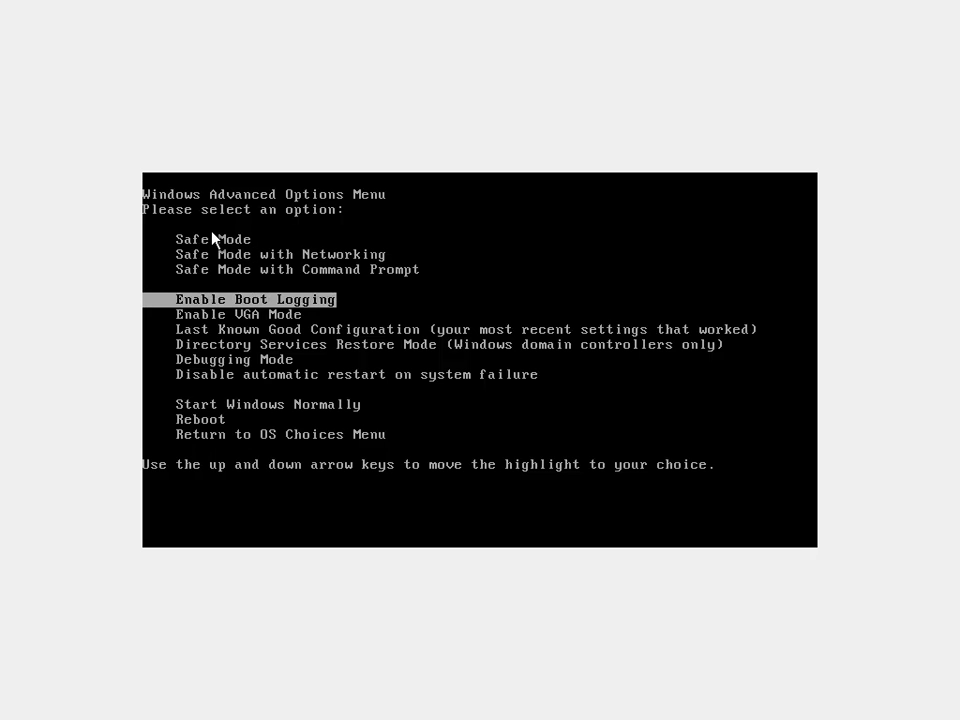
key("up")
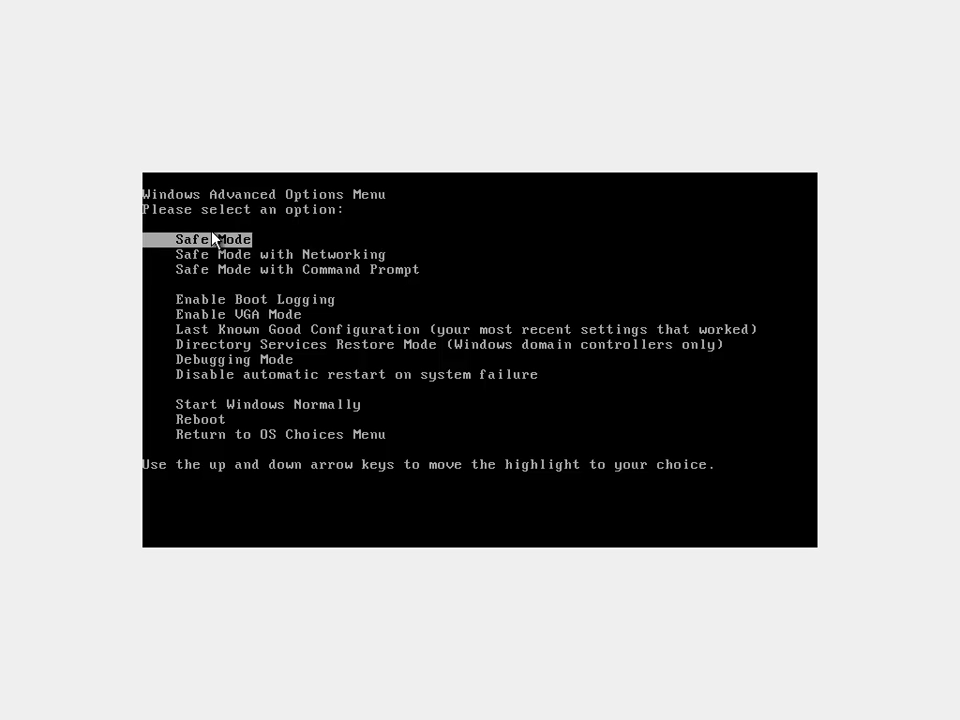
key("Down")
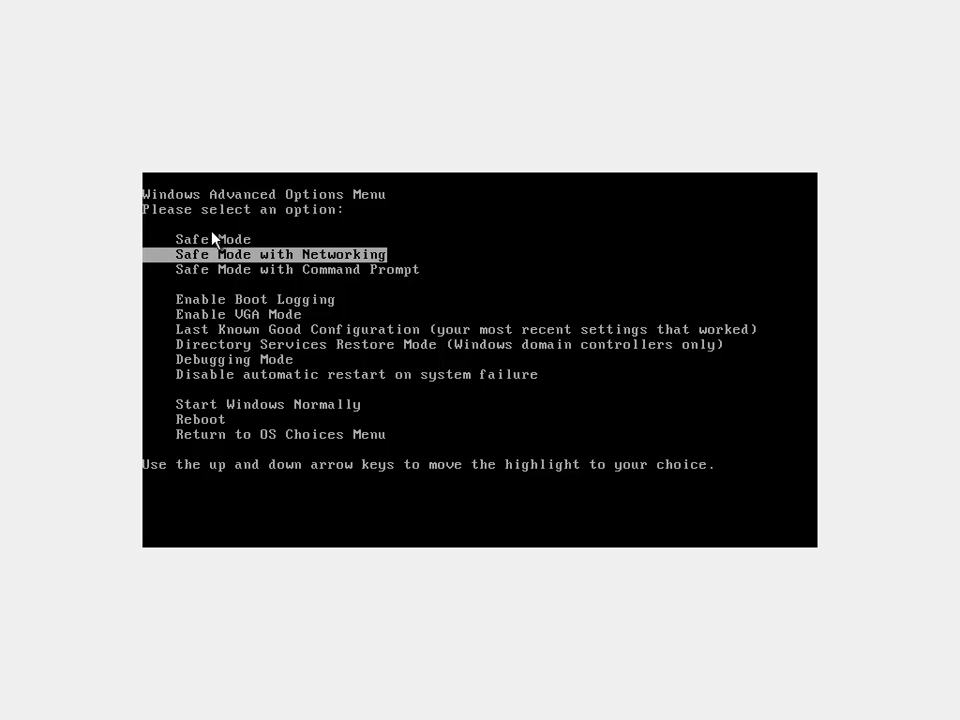
key("up")
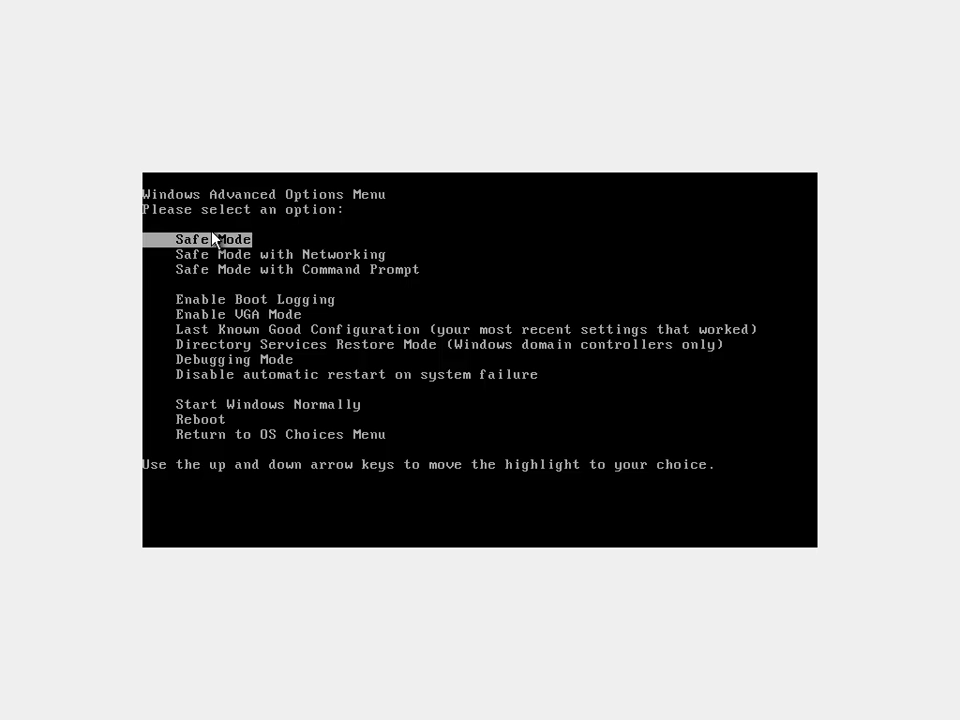
Boot Windows XP in Safe Mode and answer Yes to the safe-mode warning
key("down")
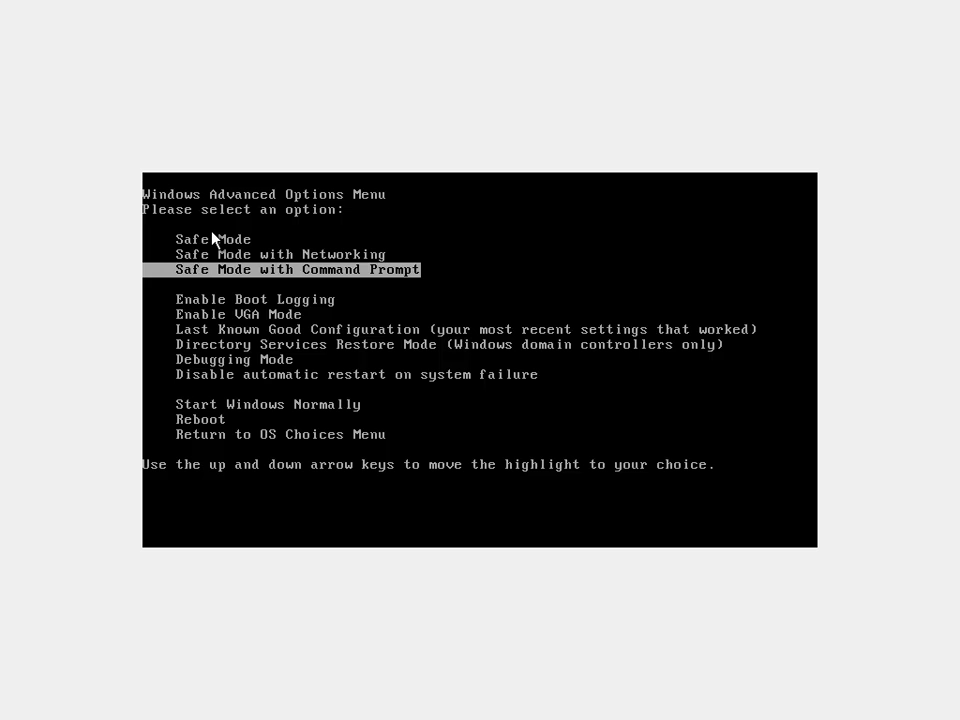
key("up")
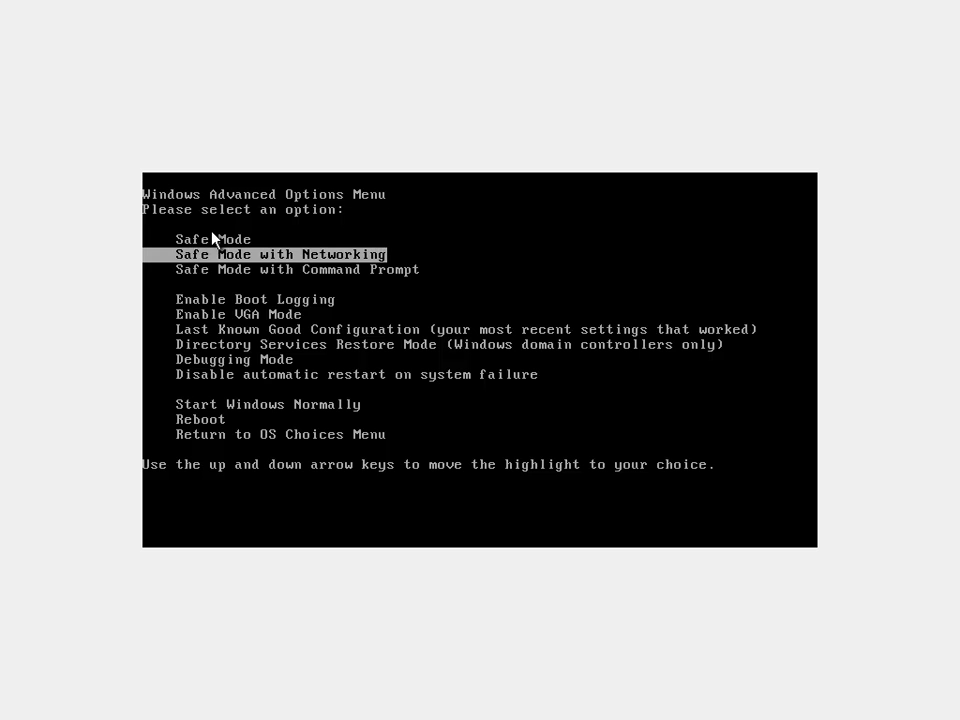
key("up")
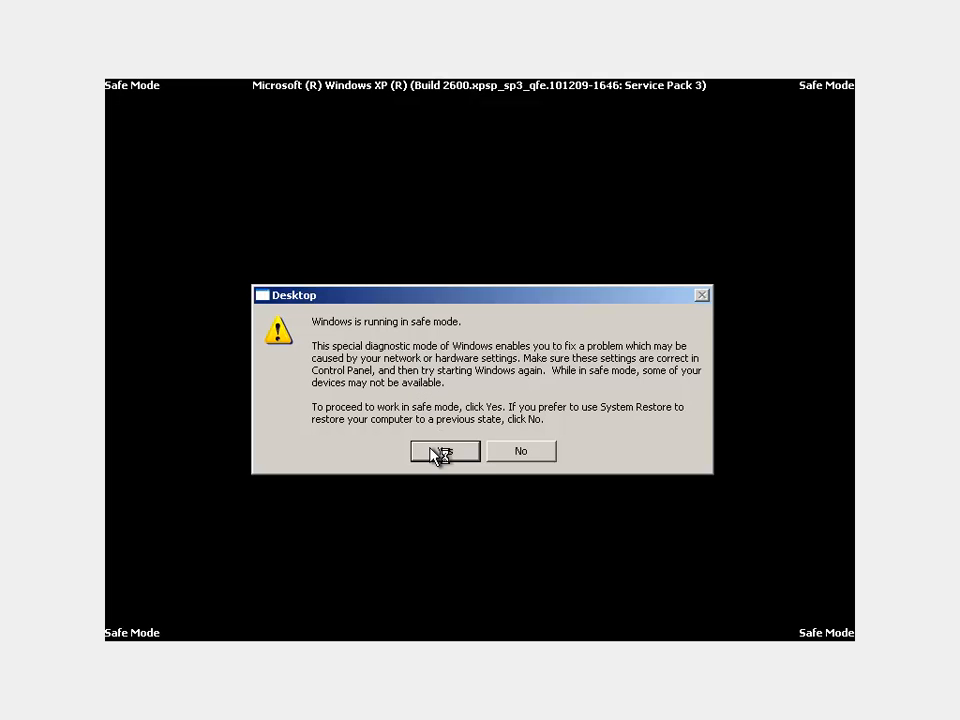
left_click(444, 451)
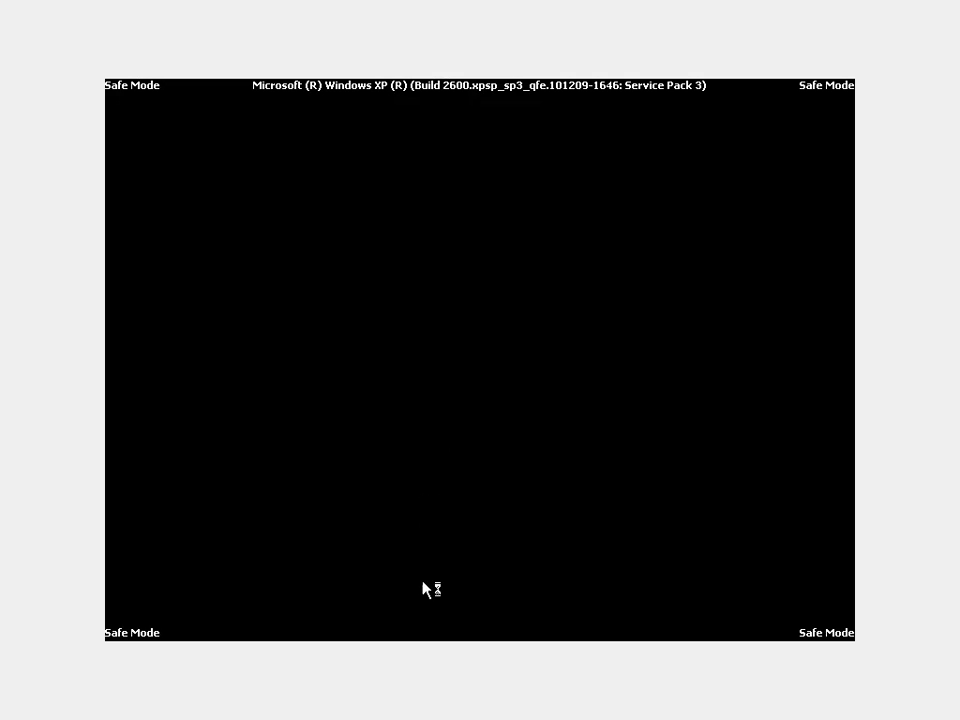